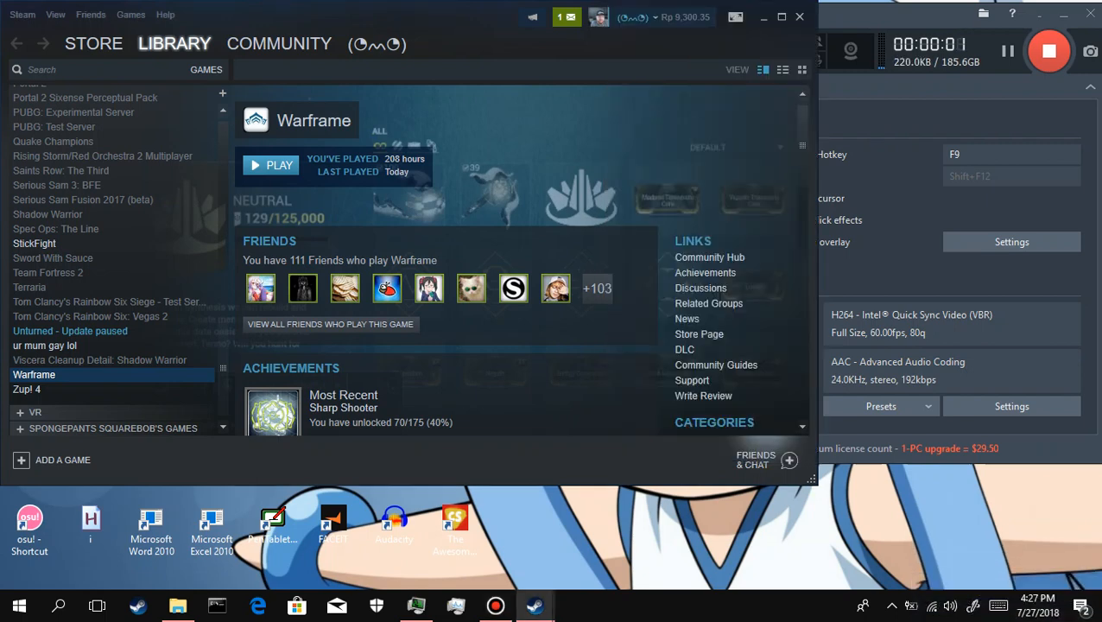
Step: Close the Steam library window to reveal the desktop shortcut
left_click(790, 461)
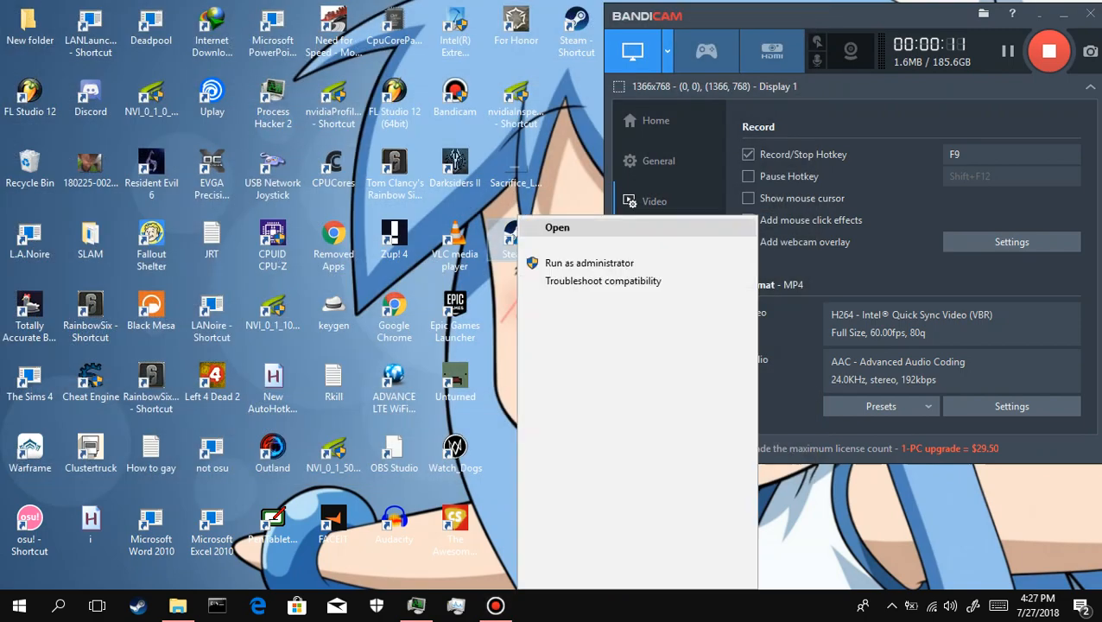
Step: Go to the Steam shortcut's file location from its context menu
left_click(556, 228)
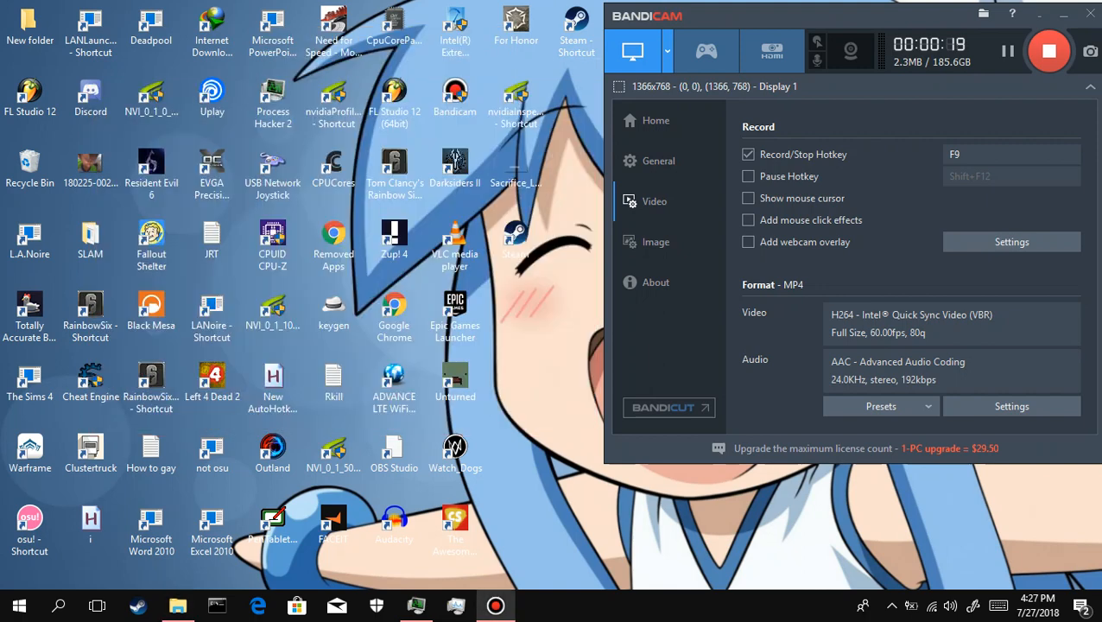
Step: Append -nochatui -nofriendsui to the Steam shortcut's Target and confirm with OK
left_click(176, 604)
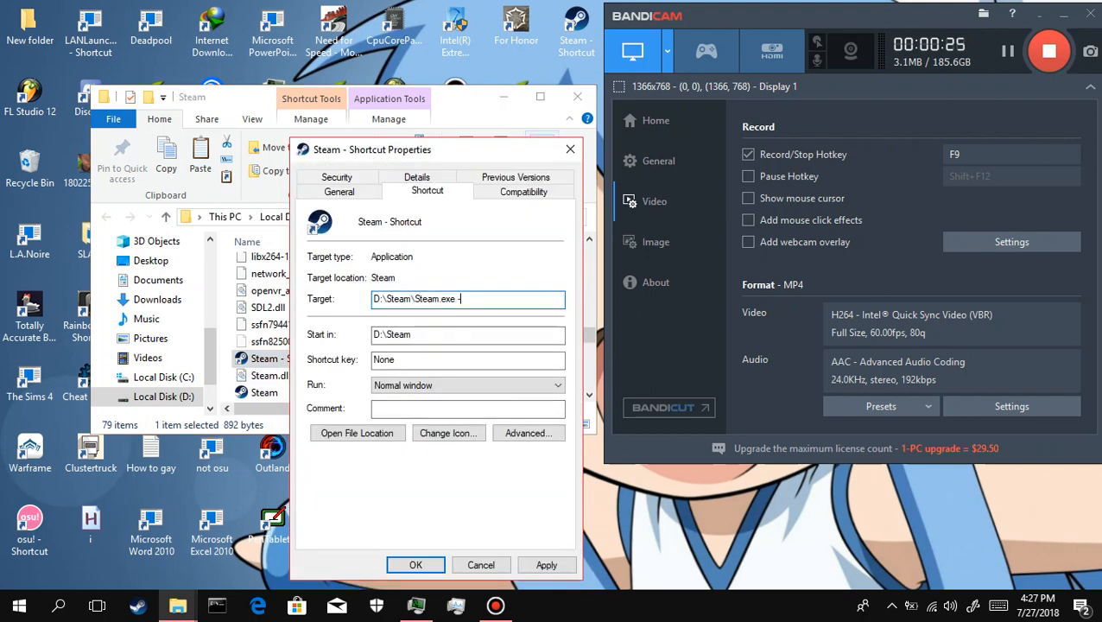
type("nochatui -no")
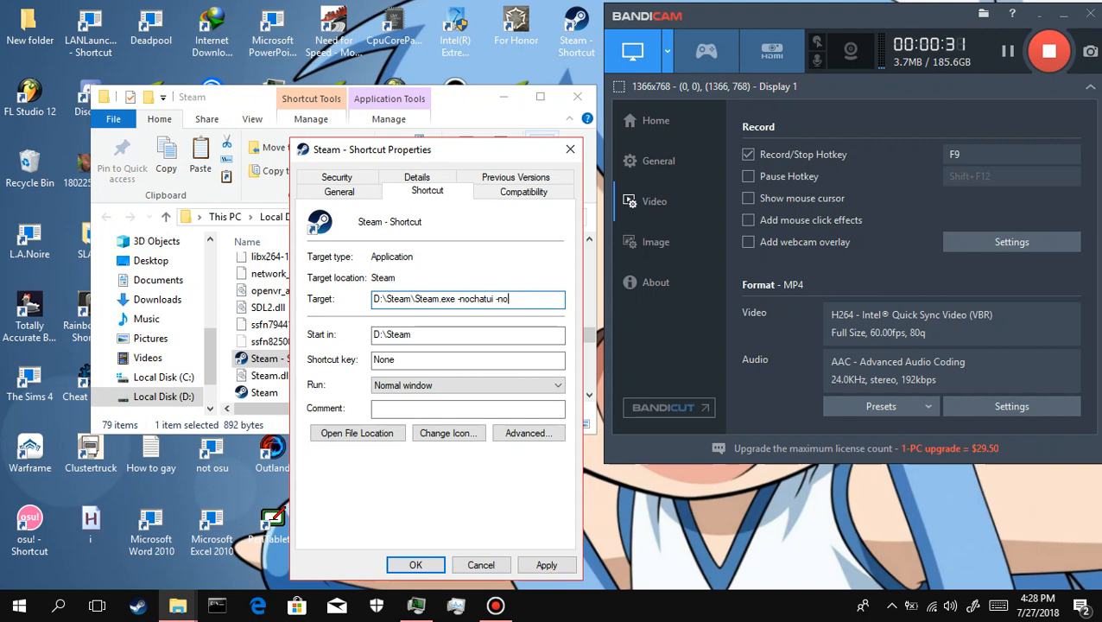
type("fin")
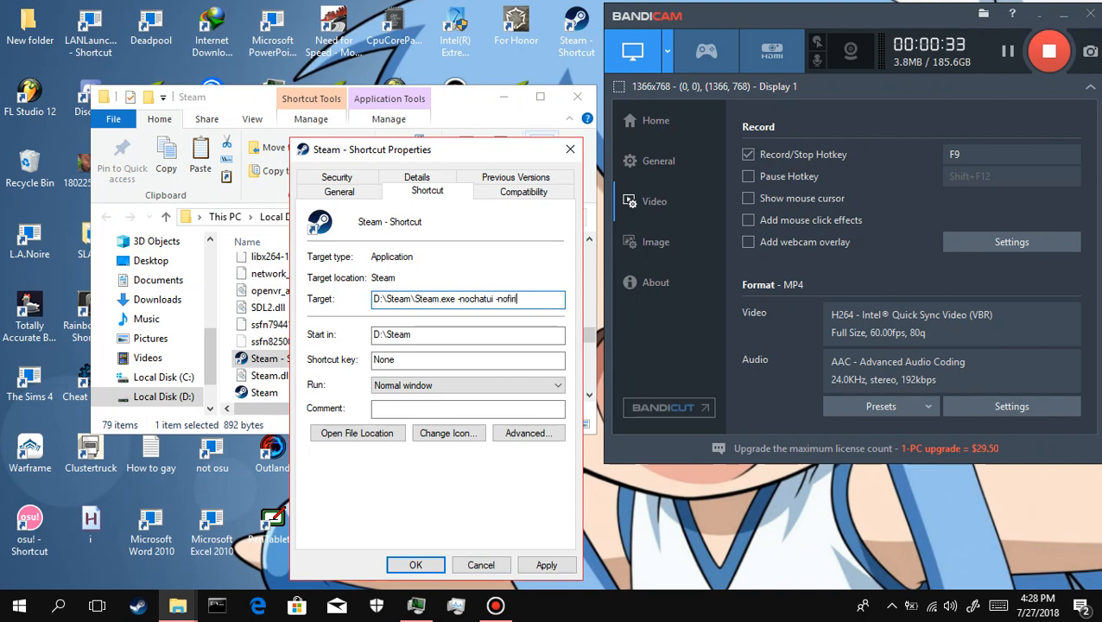
left_click(414, 563)
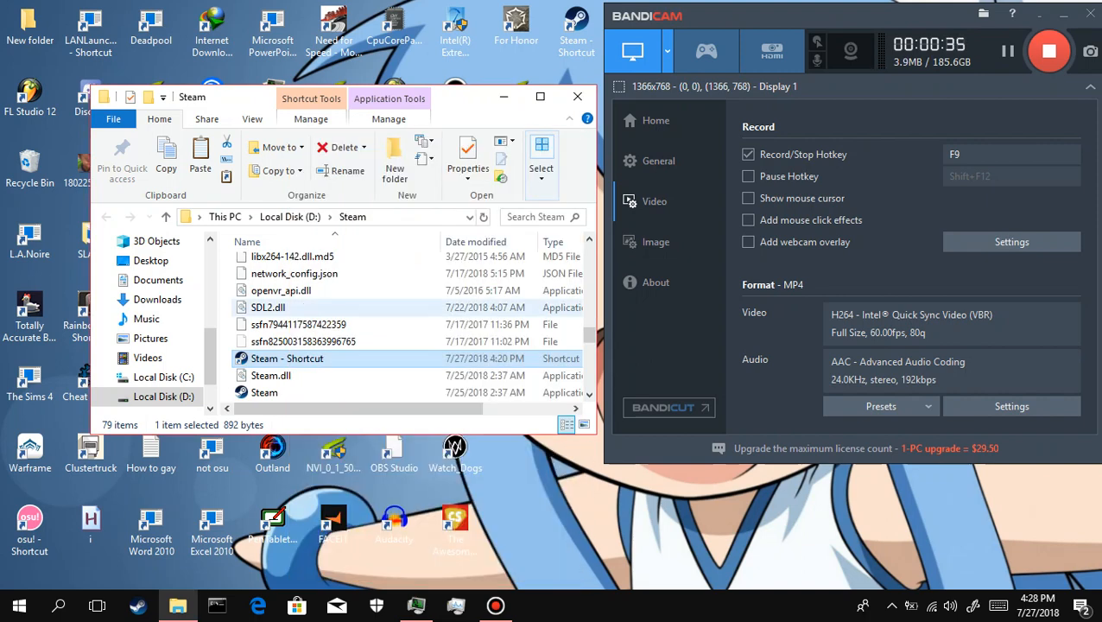